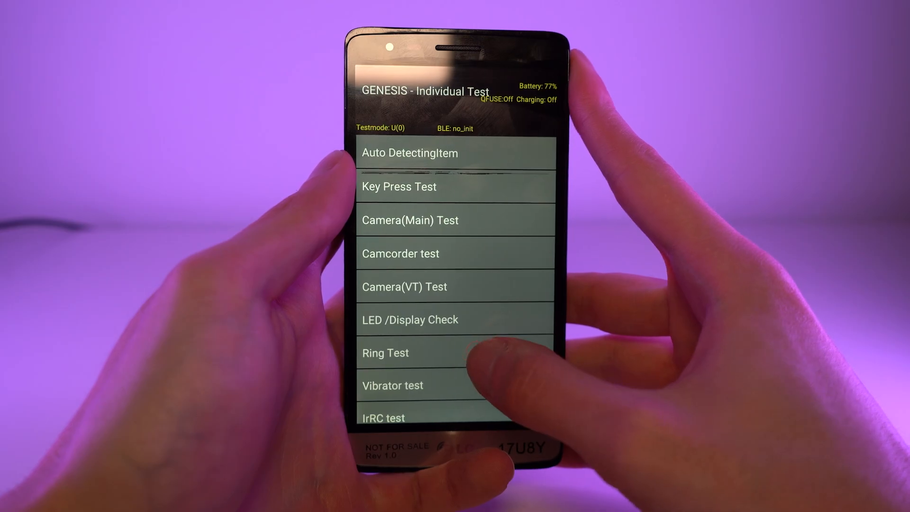
# Save 88.3 MHz into the first preset slot and begin scanning for other stations.
pyautogui.click(410, 319)
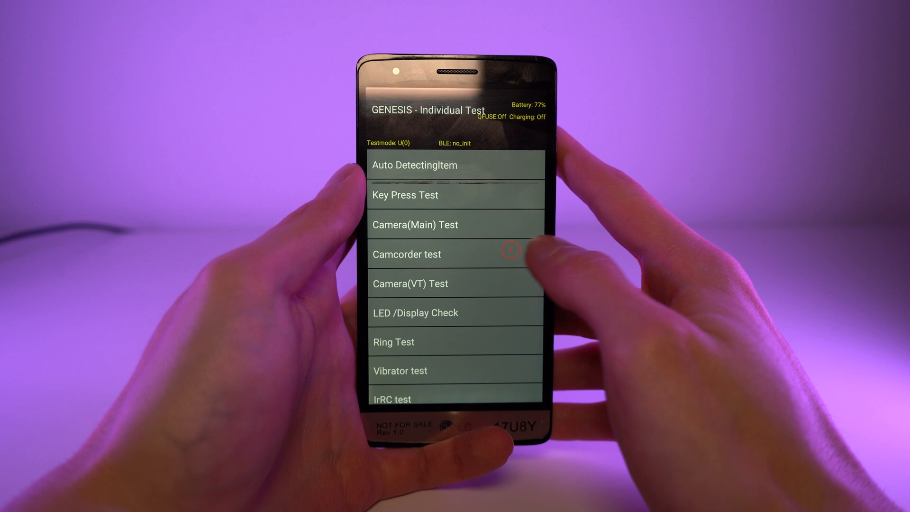
pyautogui.click(456, 254)
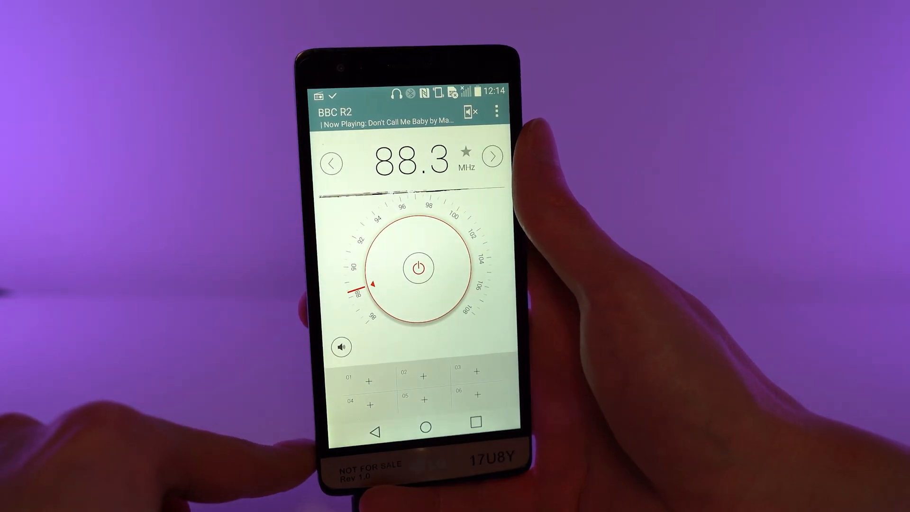
pyautogui.click(492, 157)
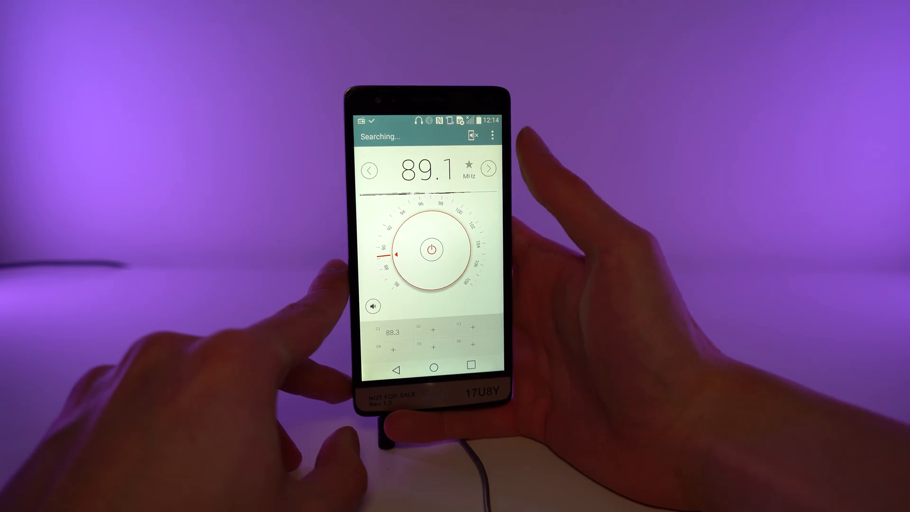
pyautogui.click(488, 168)
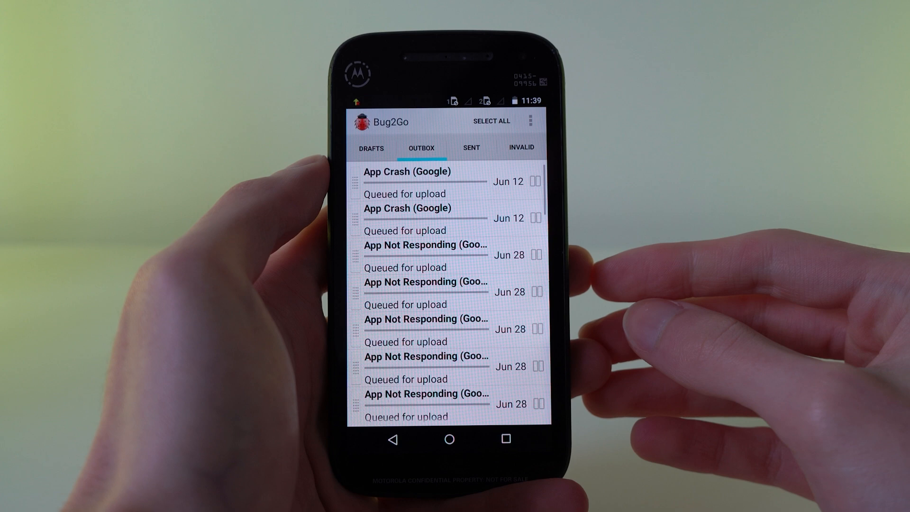
# Scroll down the Outbox to reach the August 4 App Crash (Google) report.
pyautogui.scroll(-3)
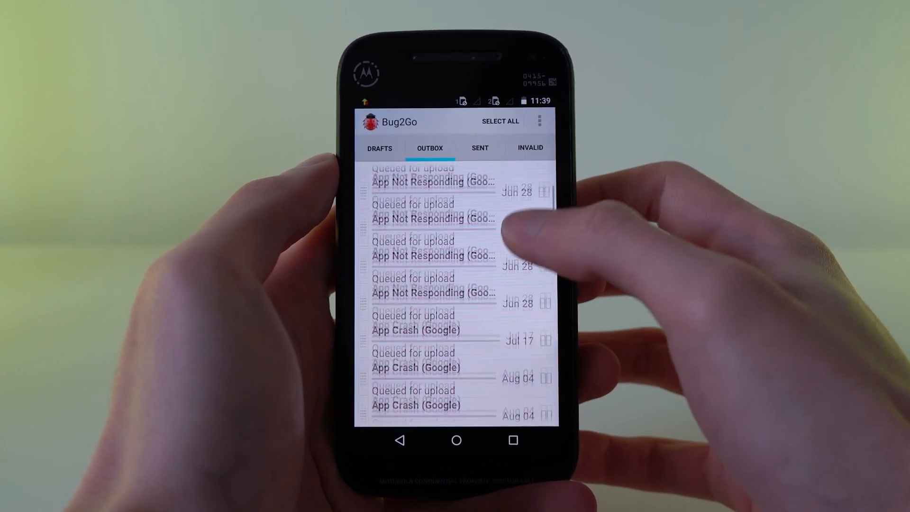
pyautogui.scroll(-3)
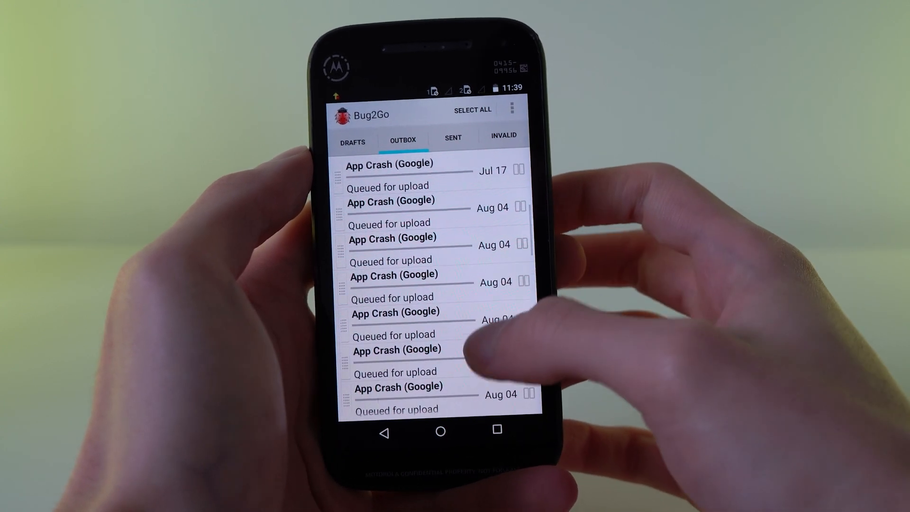
pyautogui.scroll(-3)
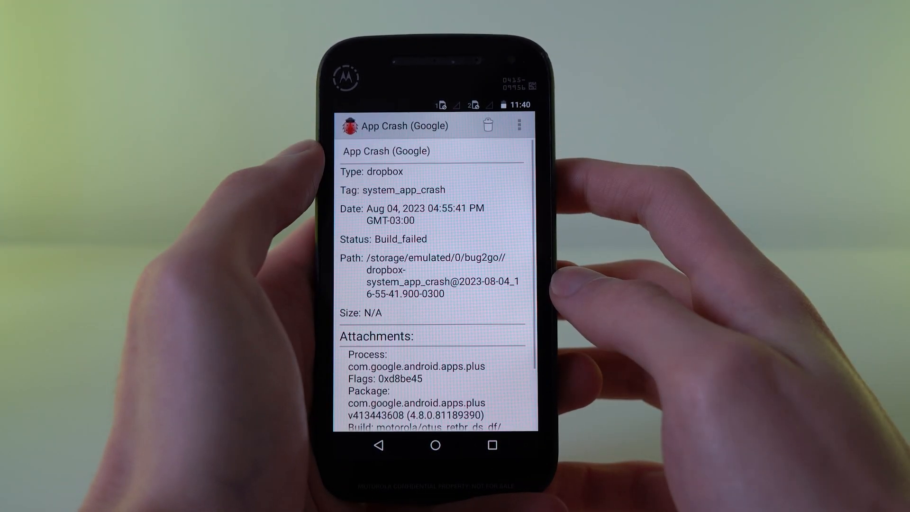
pyautogui.scroll(-3)
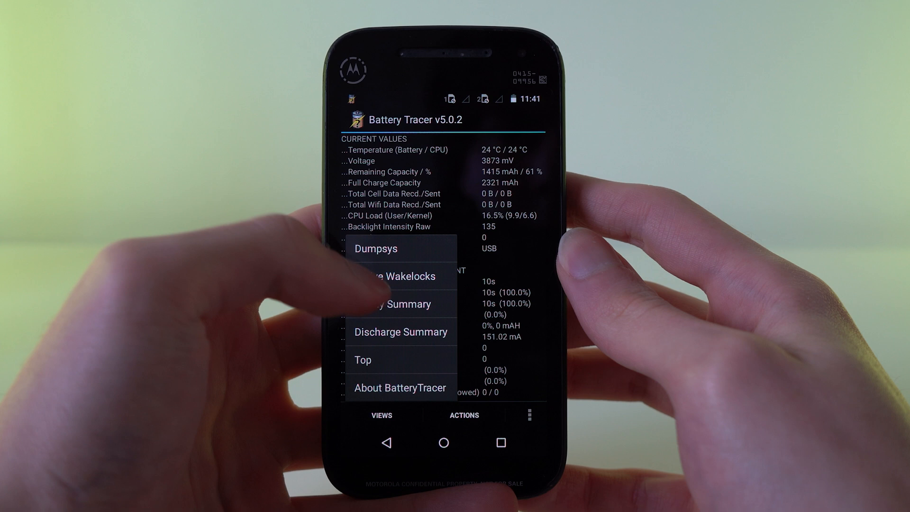
# Show the About BatteryTracer page from the overflow menu and read its description.
pyautogui.click(400, 276)
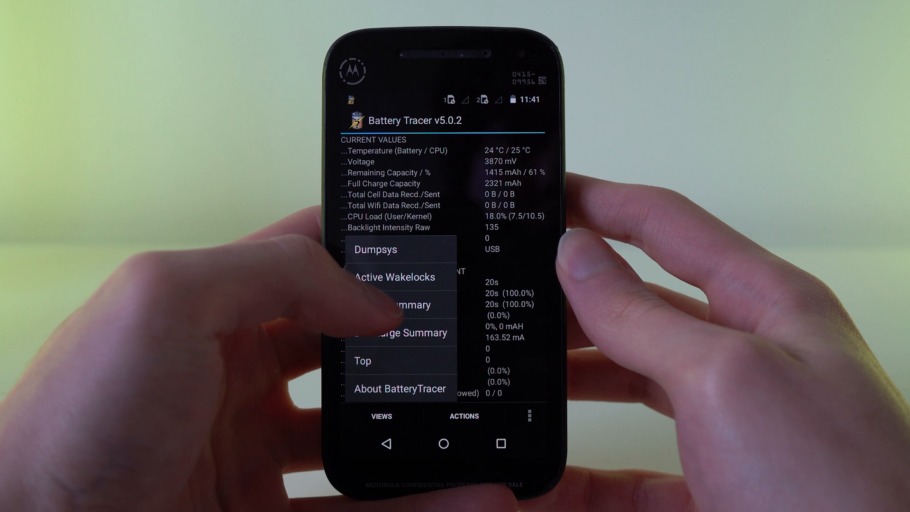
pyautogui.click(376, 249)
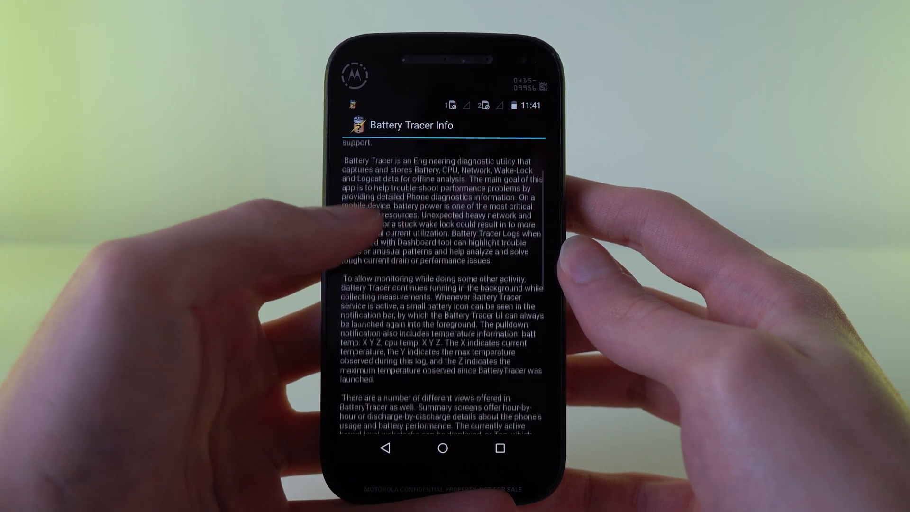
pyautogui.scroll(3)
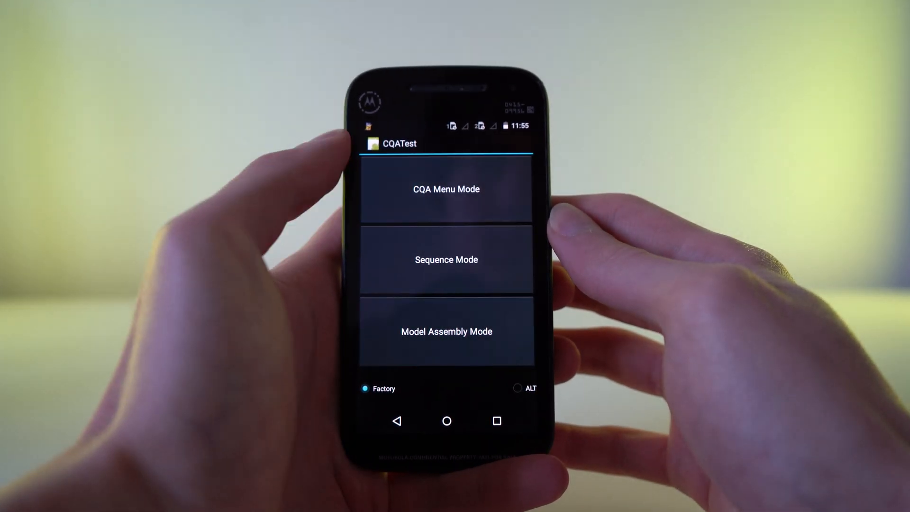
# Exit CQATest and launch IQ DataUpload from the app drawer.
pyautogui.click(446, 188)
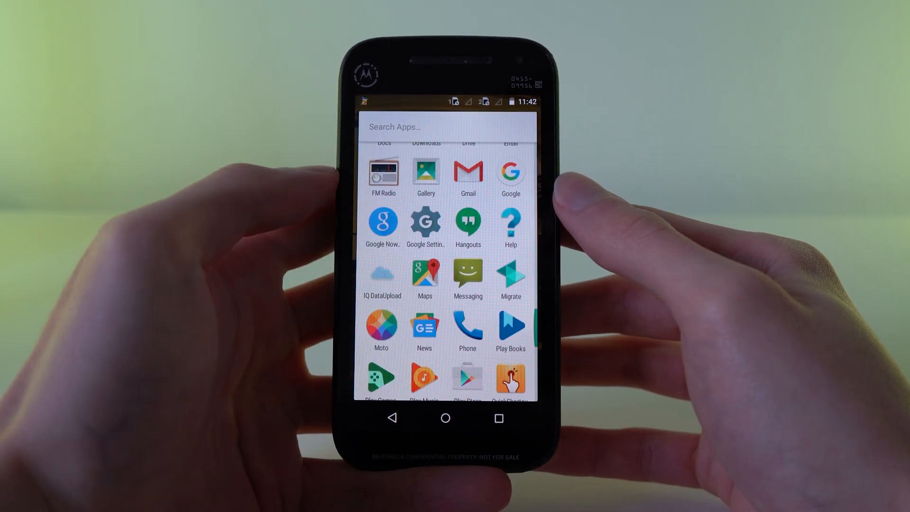
pyautogui.click(381, 279)
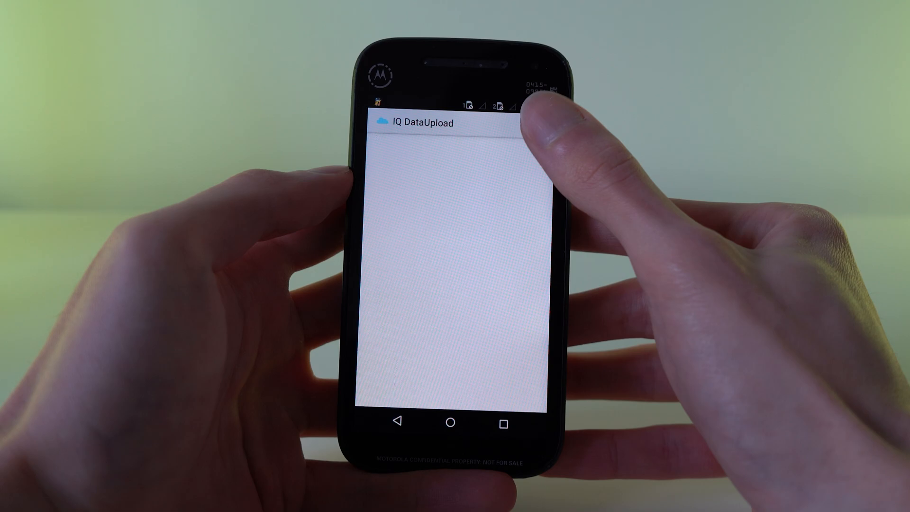